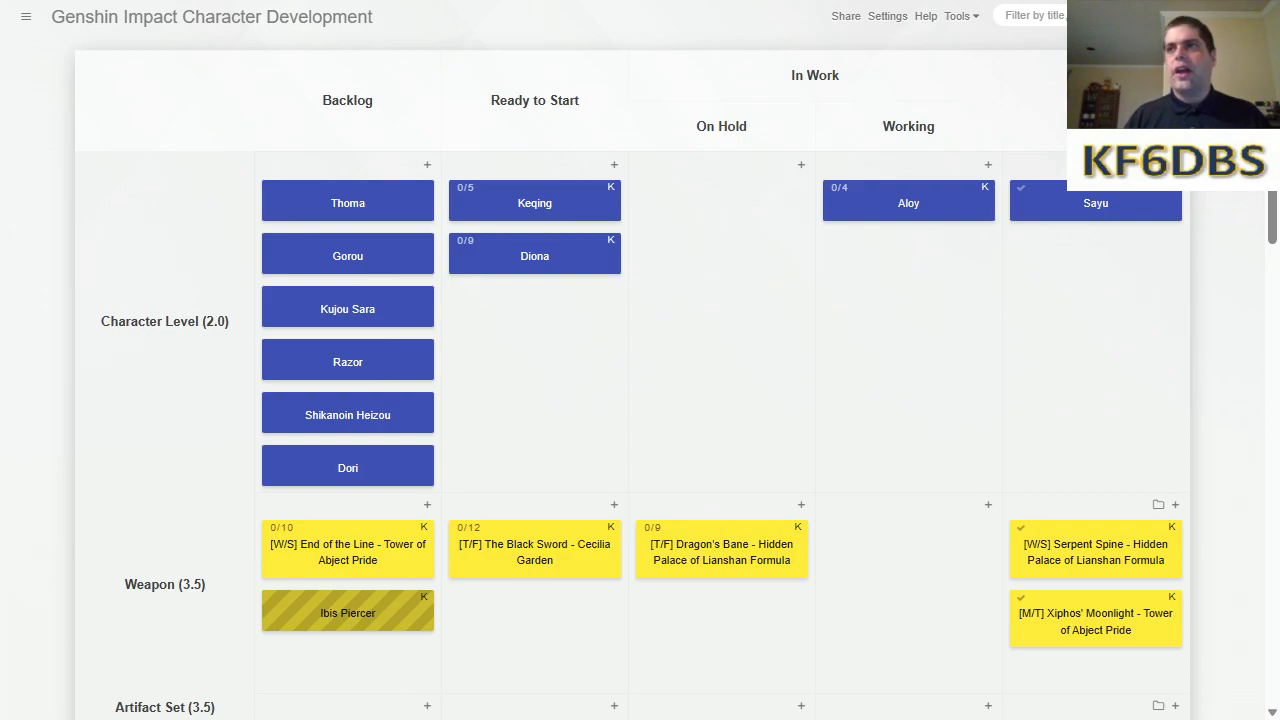
Scroll past the Character Level and Weapon swimlanes to the Artifact Set swimlane.
scroll("down", 3)
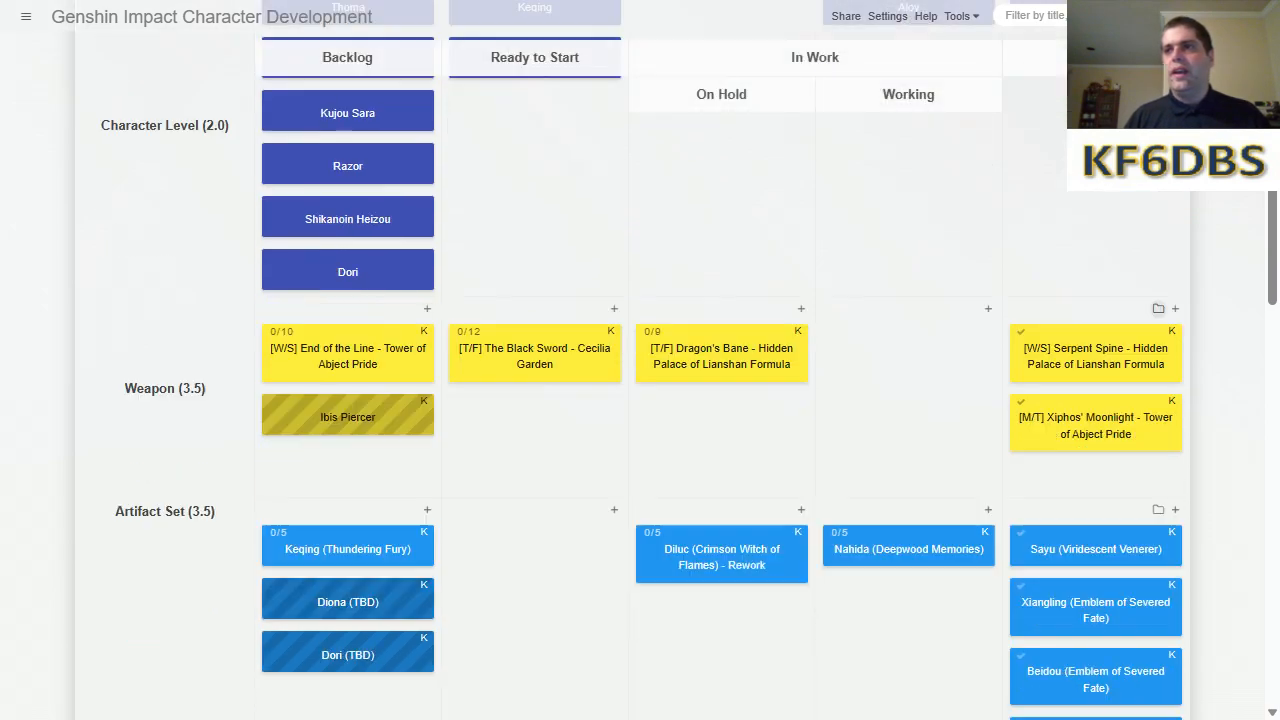
scroll("down", 3)
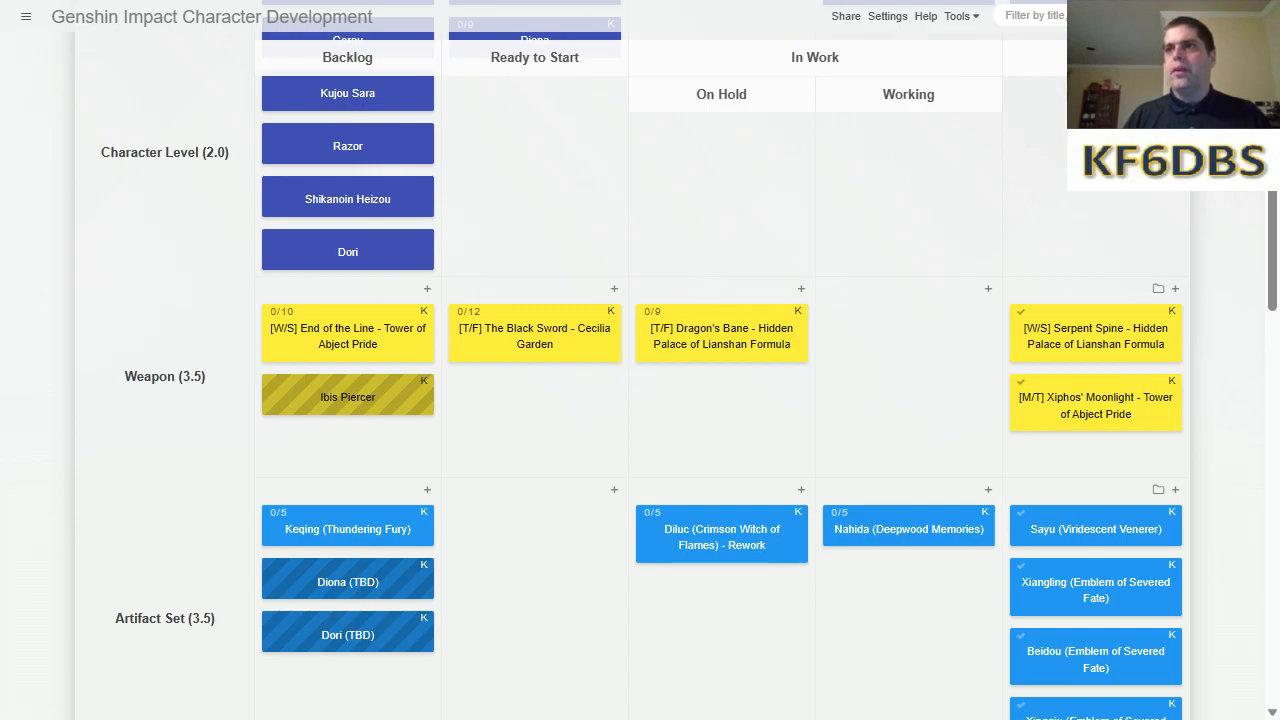
scroll("down", 3)
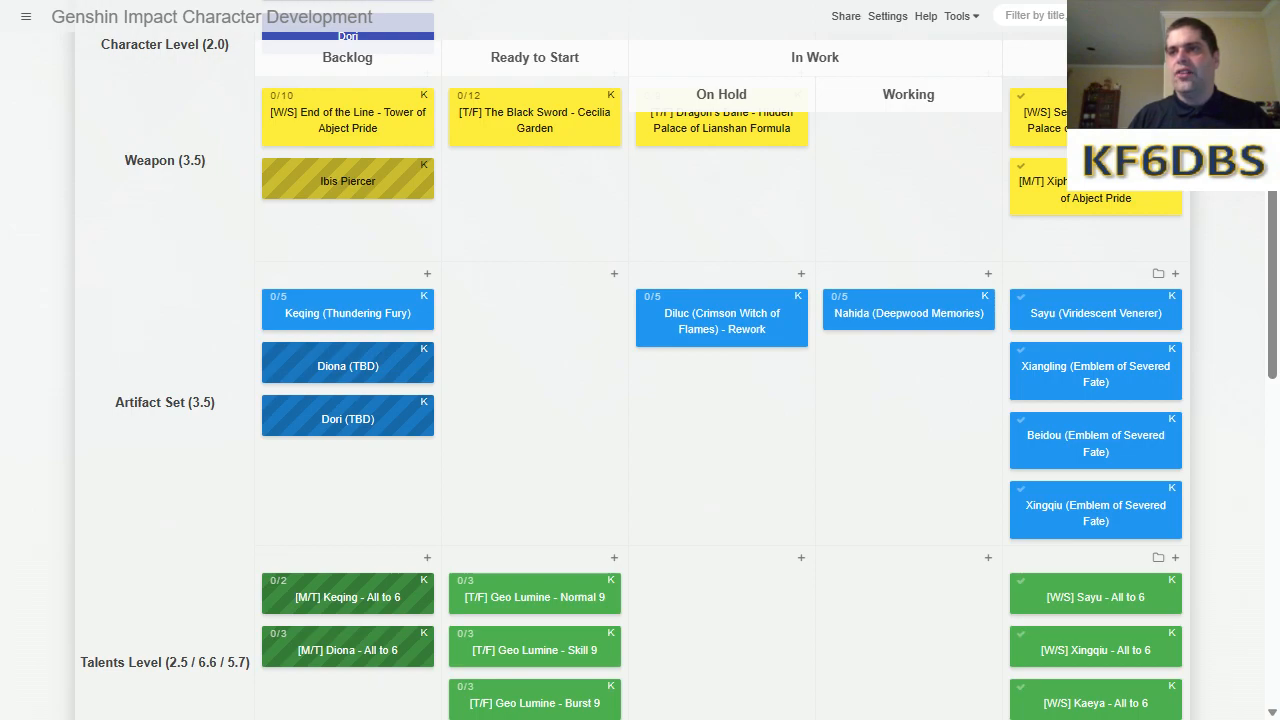
right_click(1095, 509)
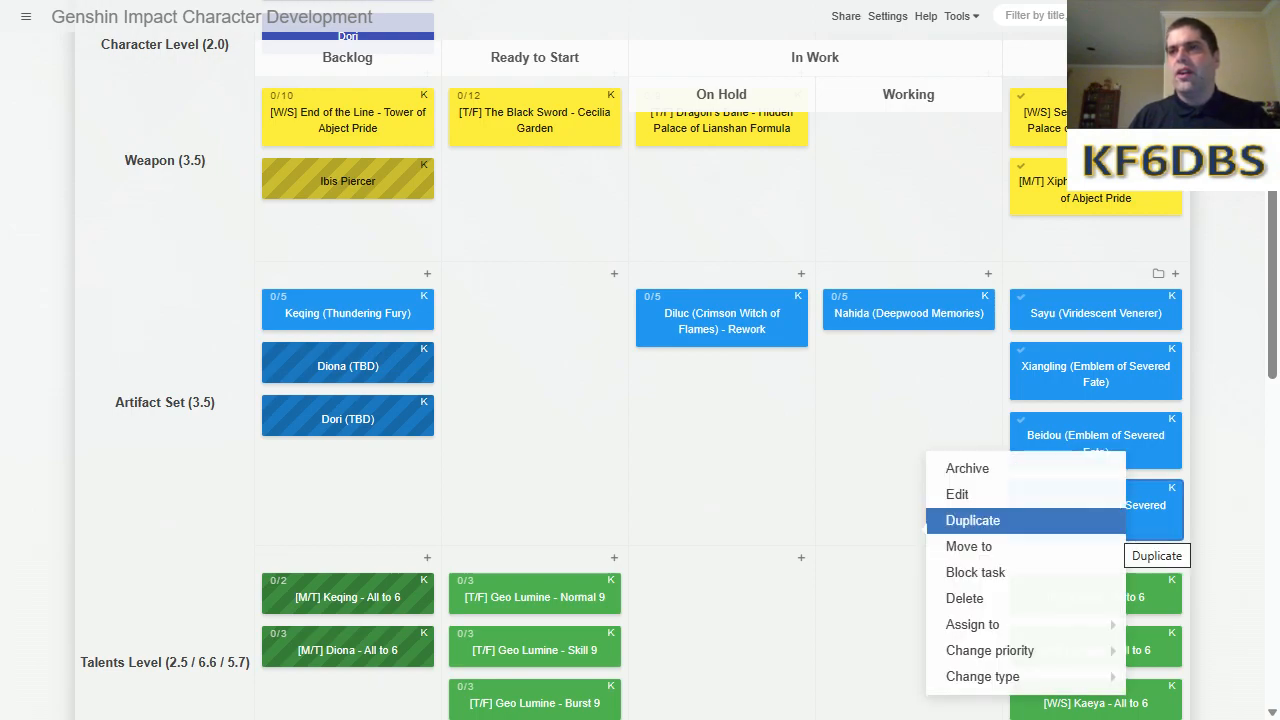
left_click(972, 520)
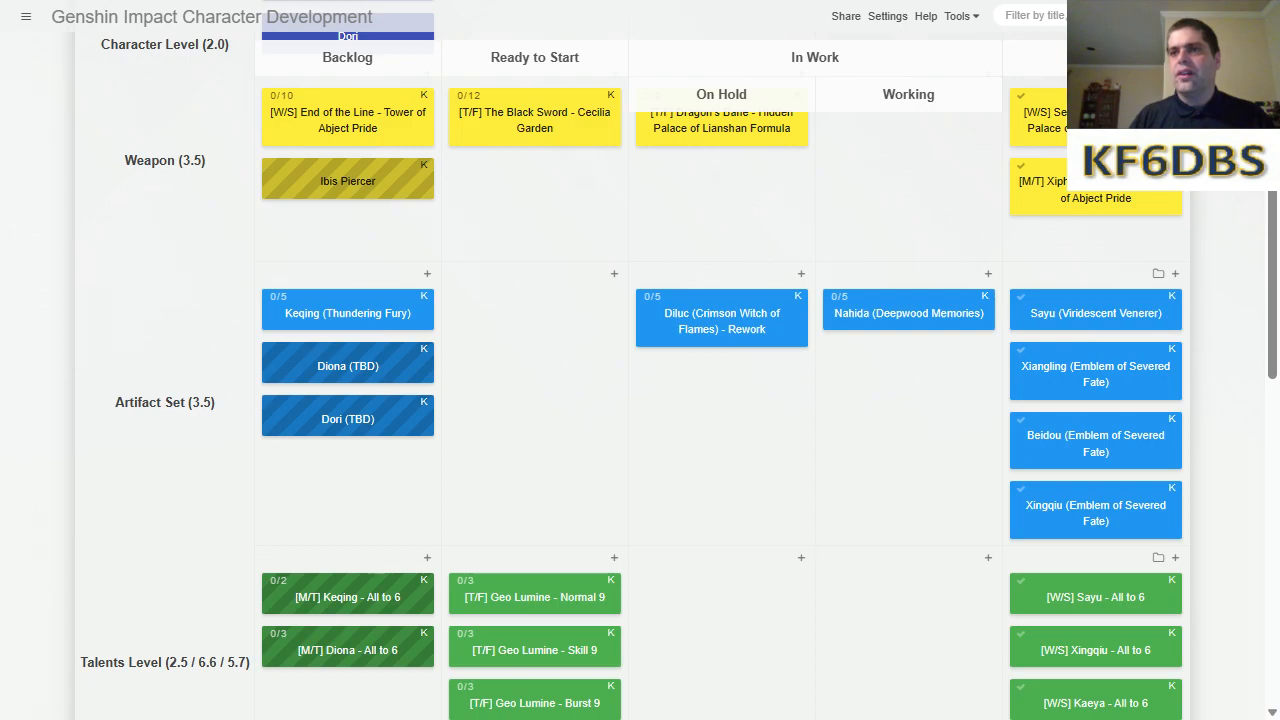
Scroll through the Talents Level swimlane to review the Lumine, Nahida and Diluc talent cards.
scroll("down", 3)
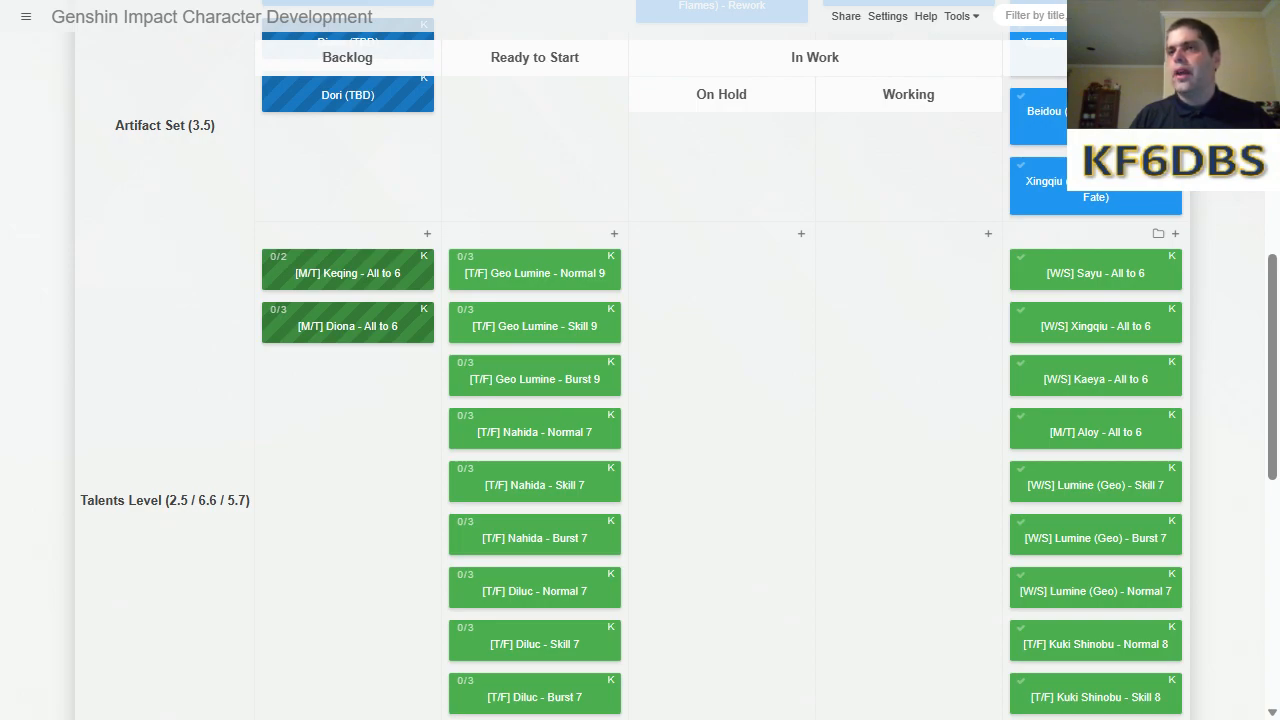
scroll("down", 3)
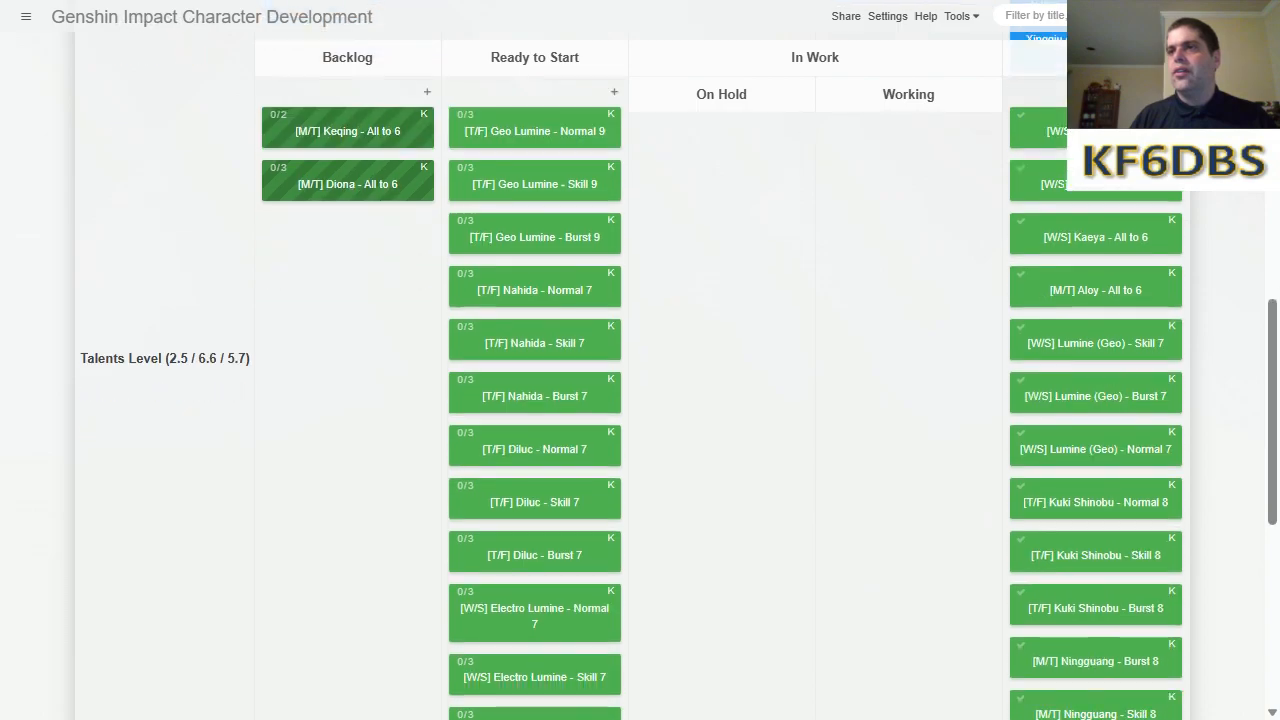
scroll("down", 3)
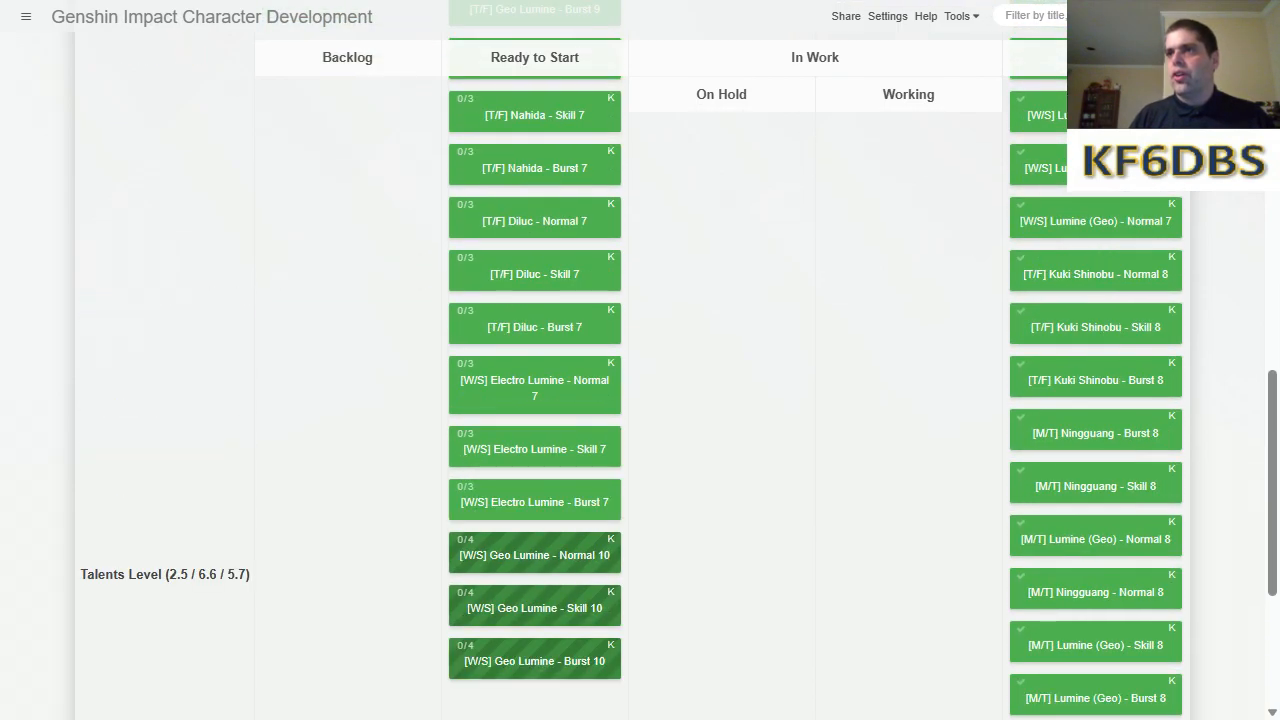
scroll("down", 3)
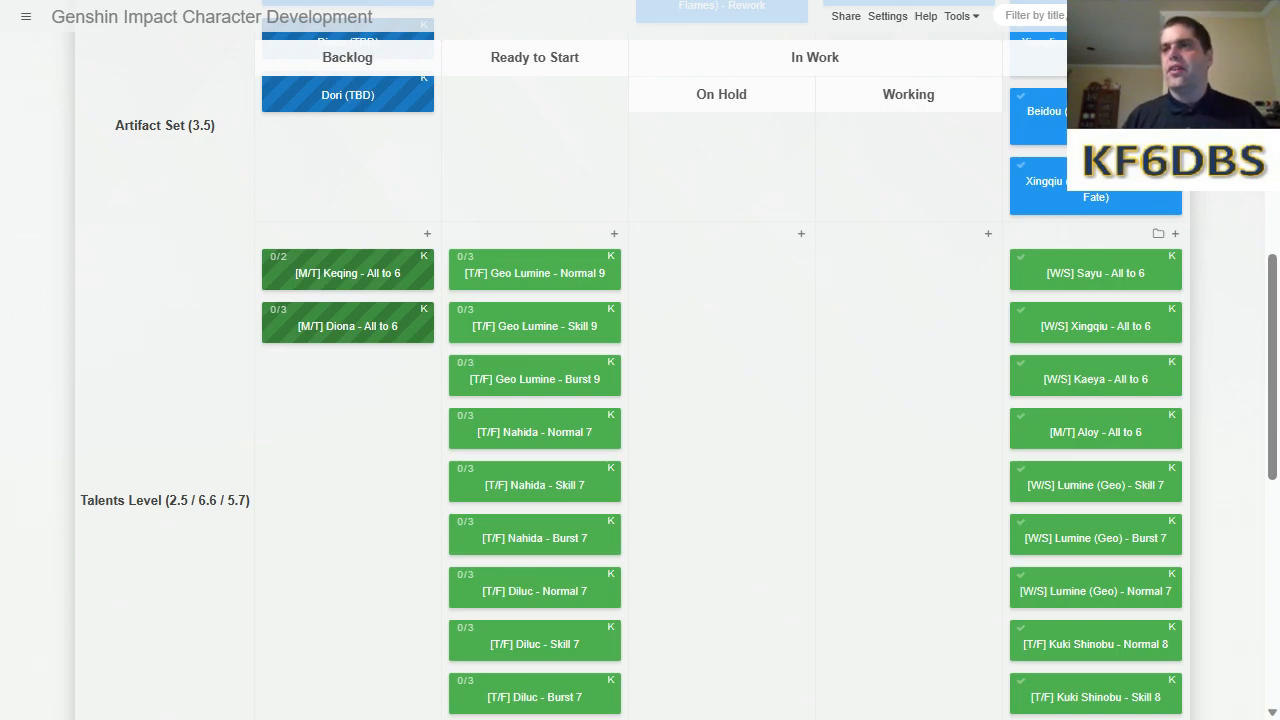
Scroll down through Character Level and Weapon rows until the Artifact Set swimlane shows.
scroll("down", 3)
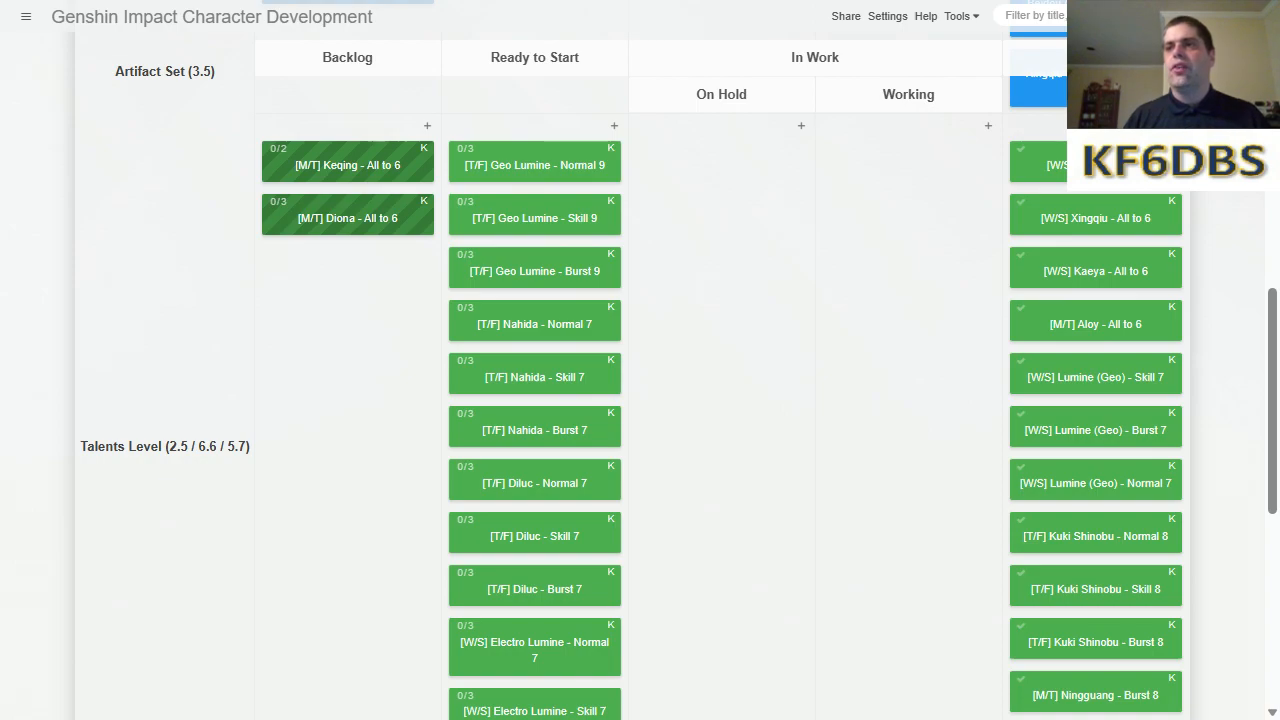
scroll("down", 3)
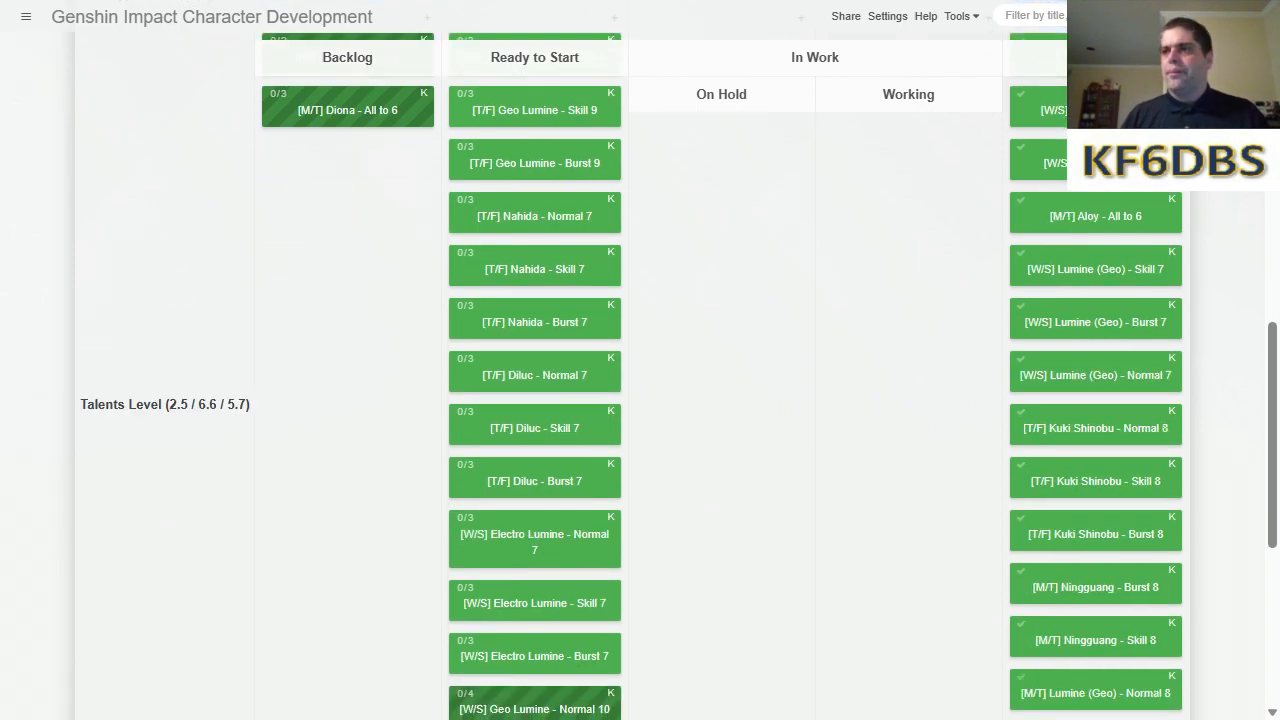
scroll("down", 3)
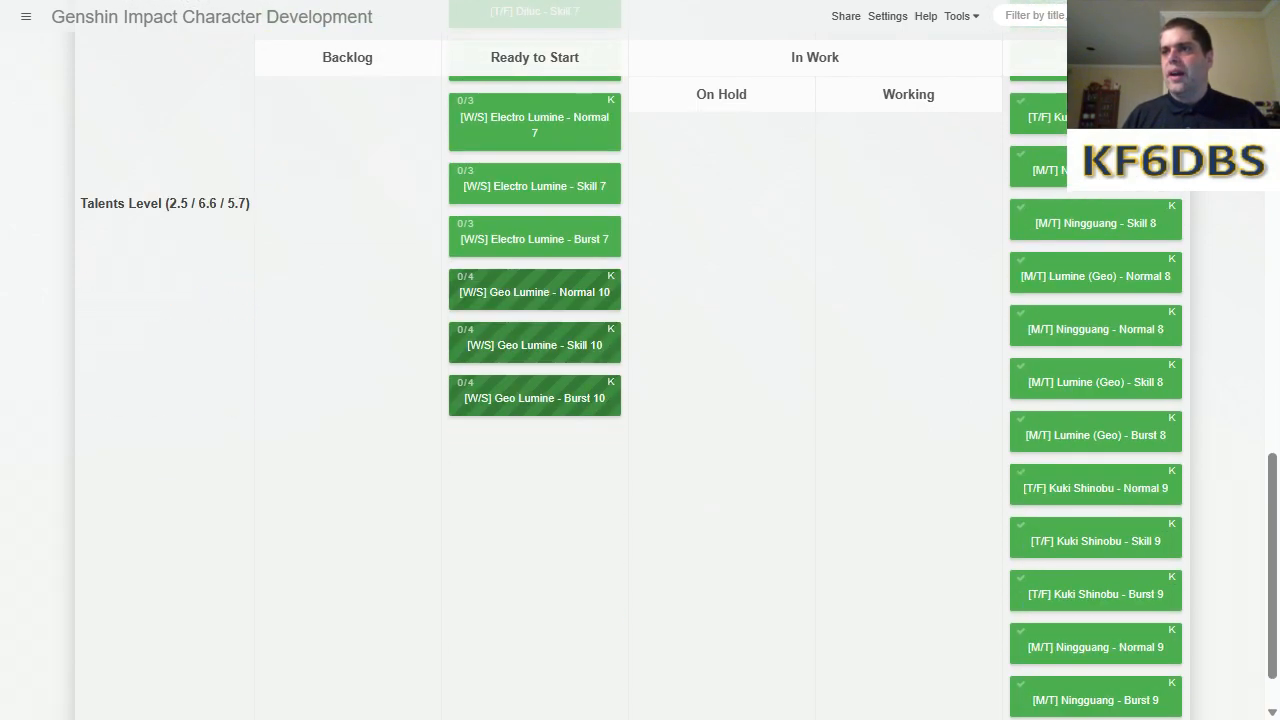
scroll("down", 3)
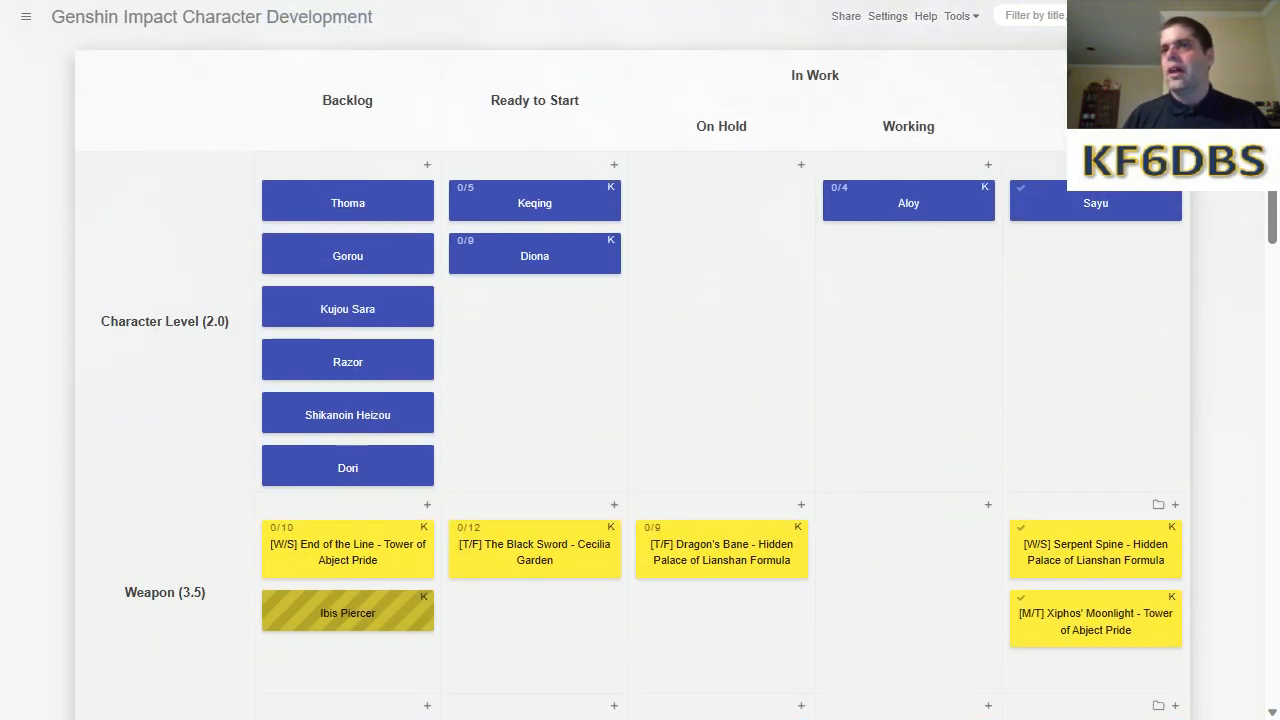
scroll("down", 3)
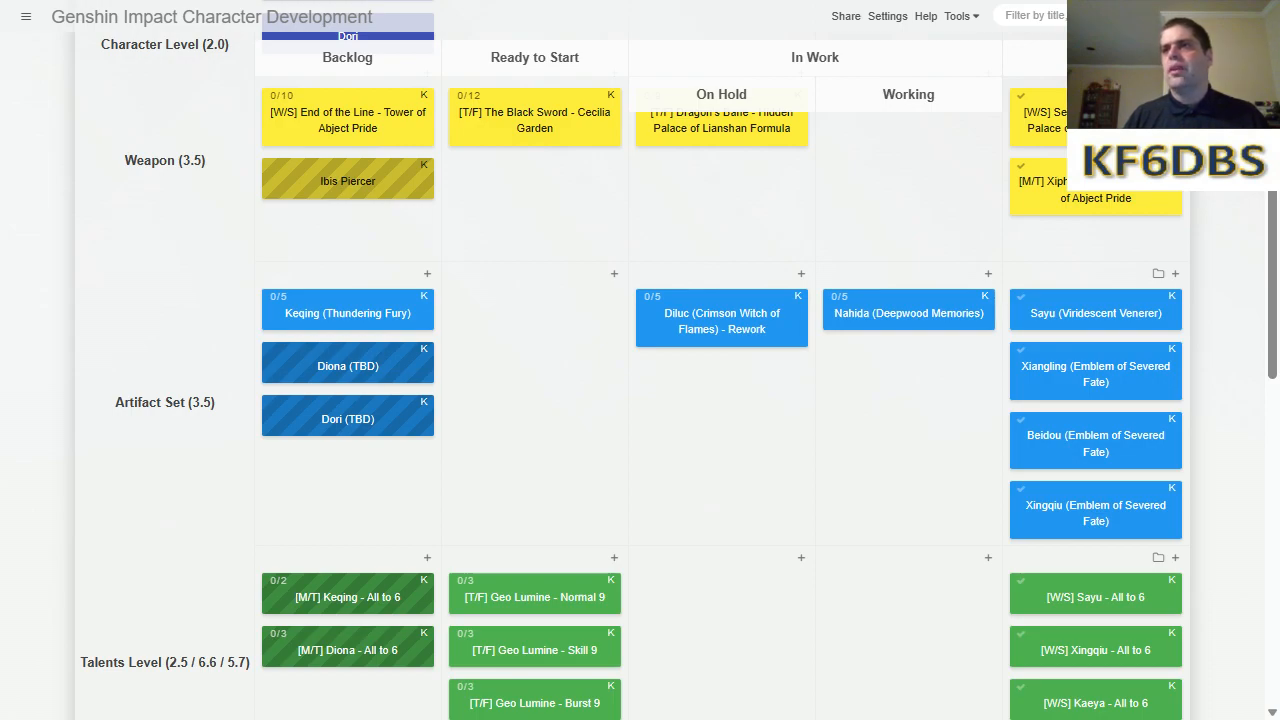
Scroll the board so the Character Level and Weapon swimlanes are showing.
scroll("down", 3)
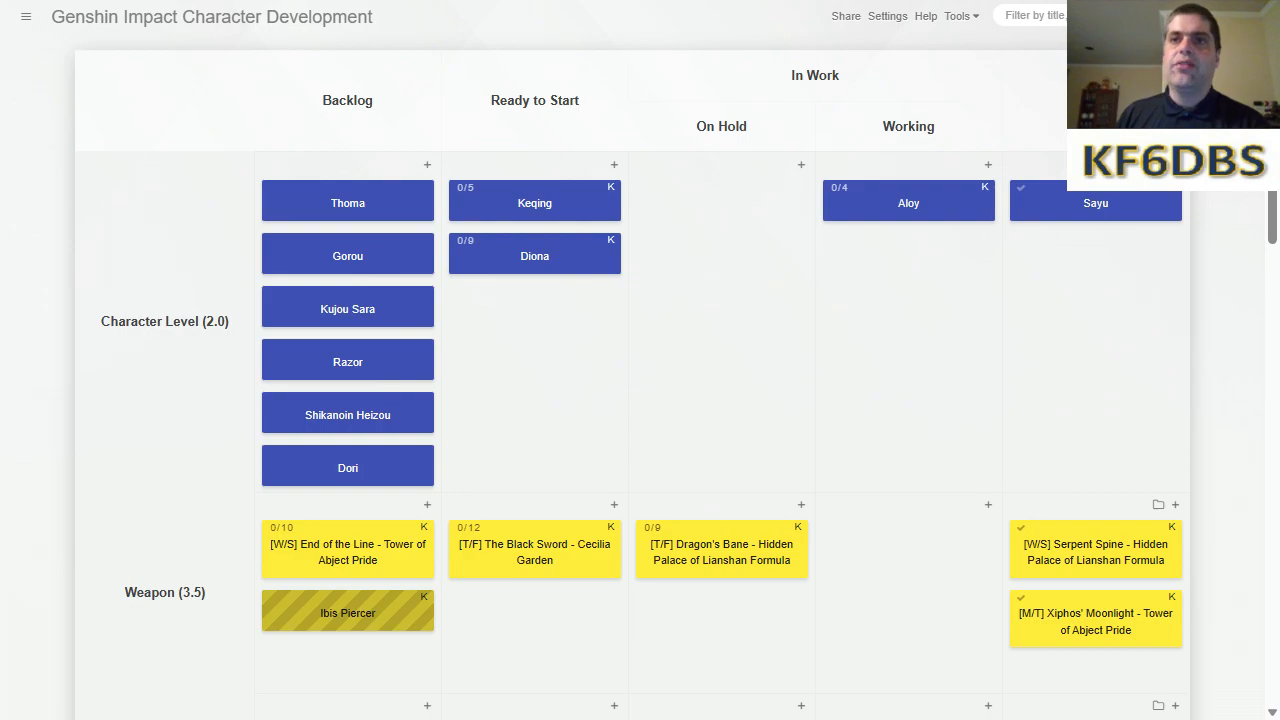
Scroll down until the Weapon and Artifact Set swimlanes are visible again.
scroll("down", 3)
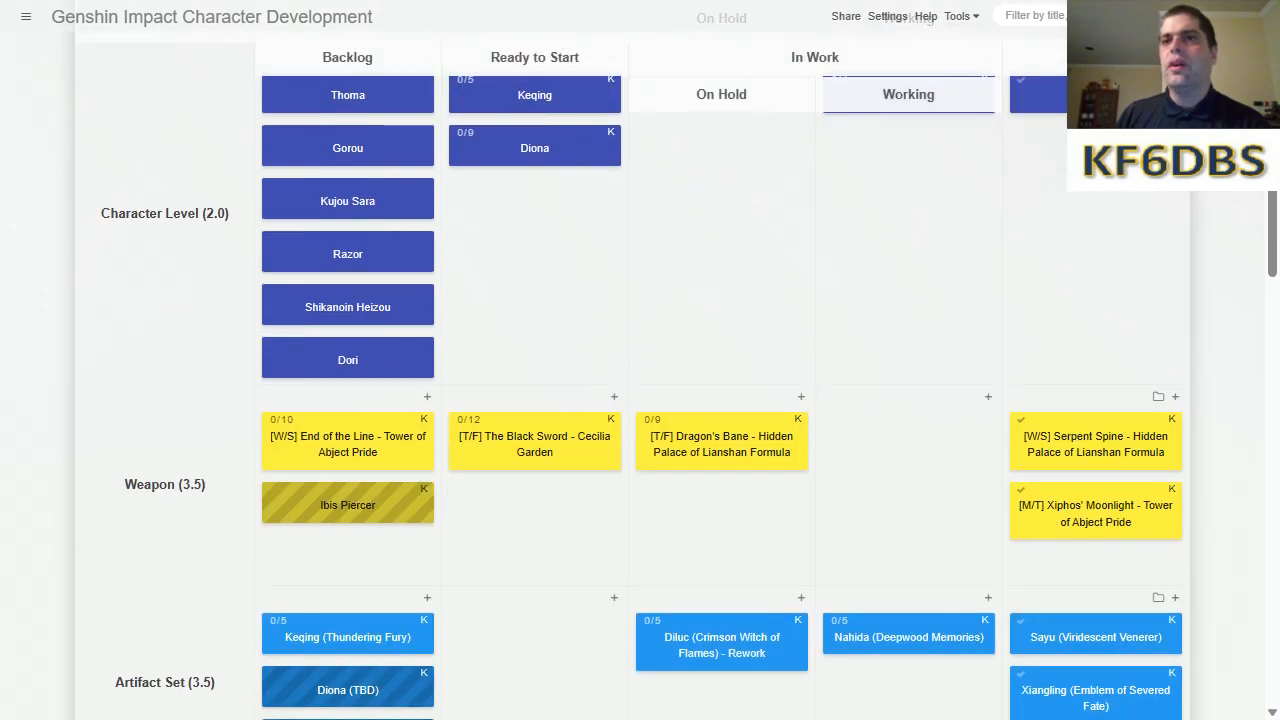
scroll("down", 3)
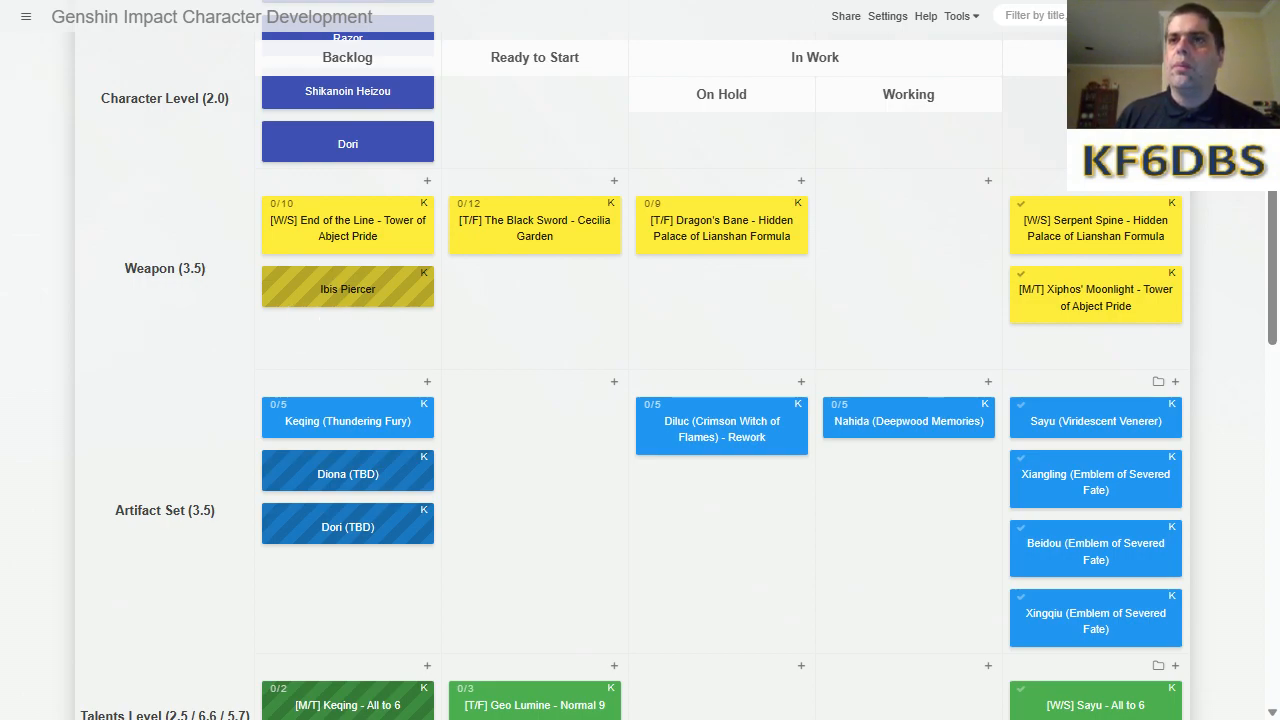
scroll("down", 3)
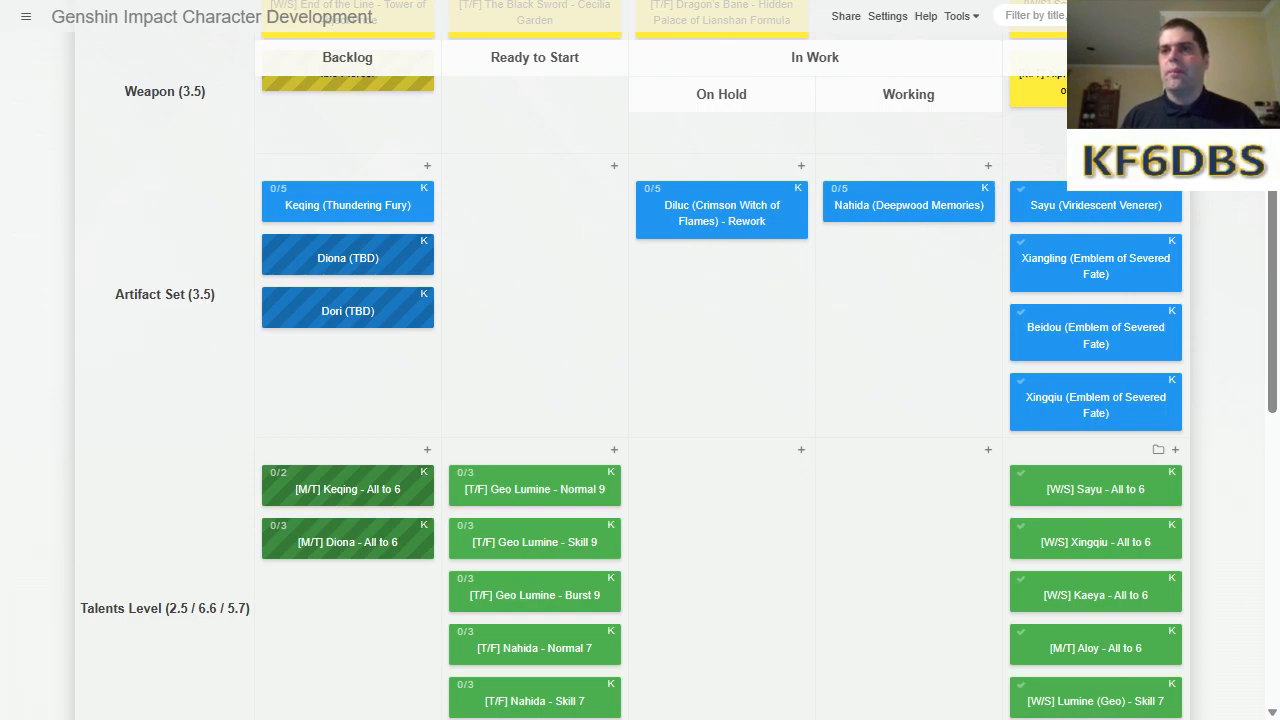
scroll("down", 3)
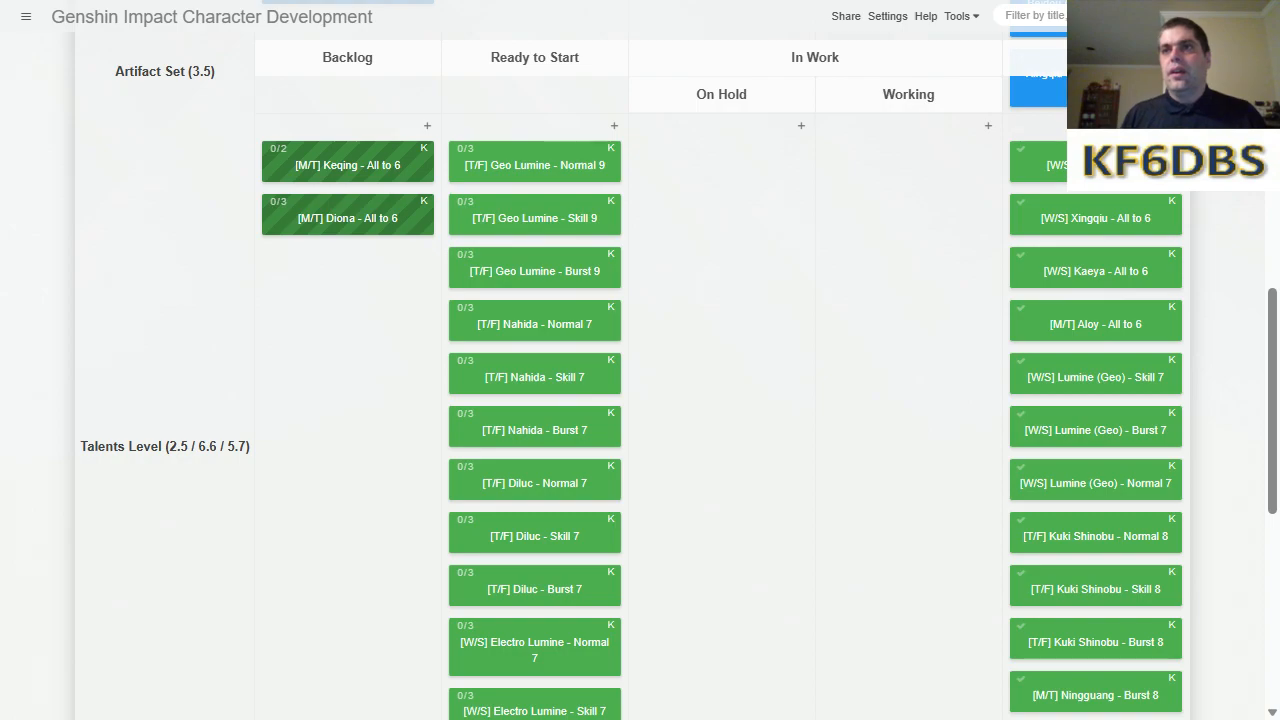
scroll("down", 3)
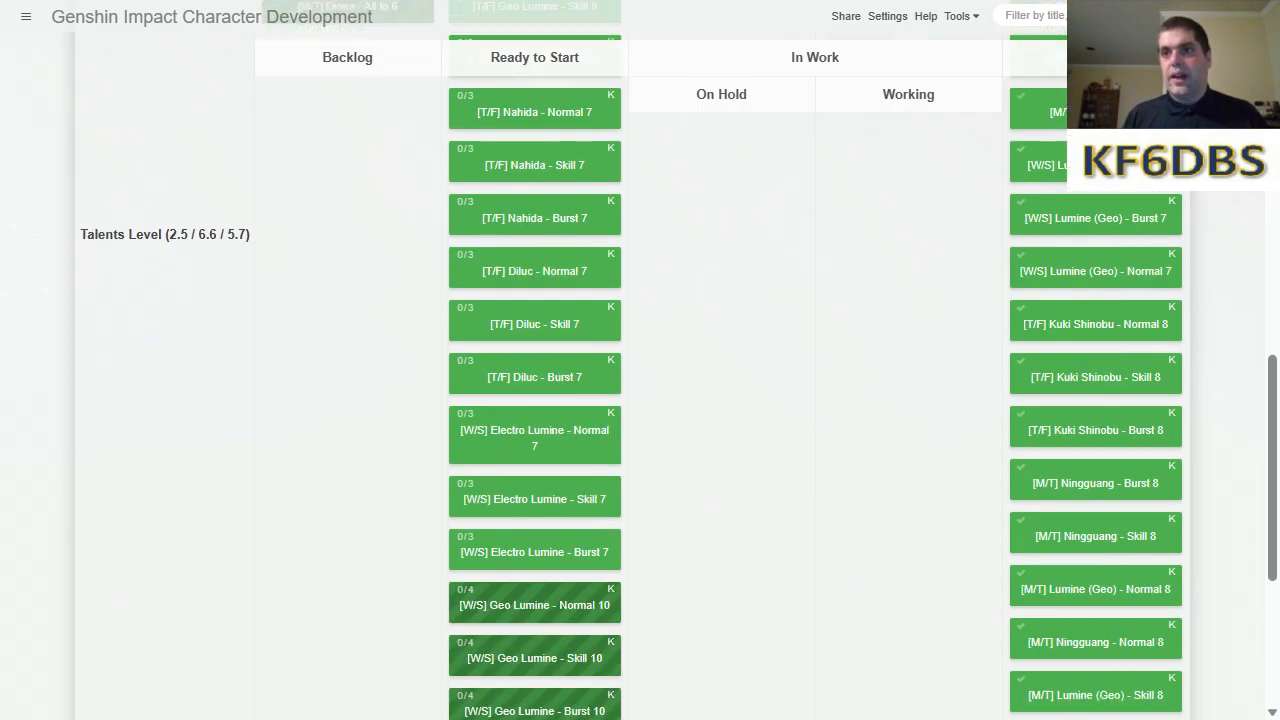
scroll("down", 3)
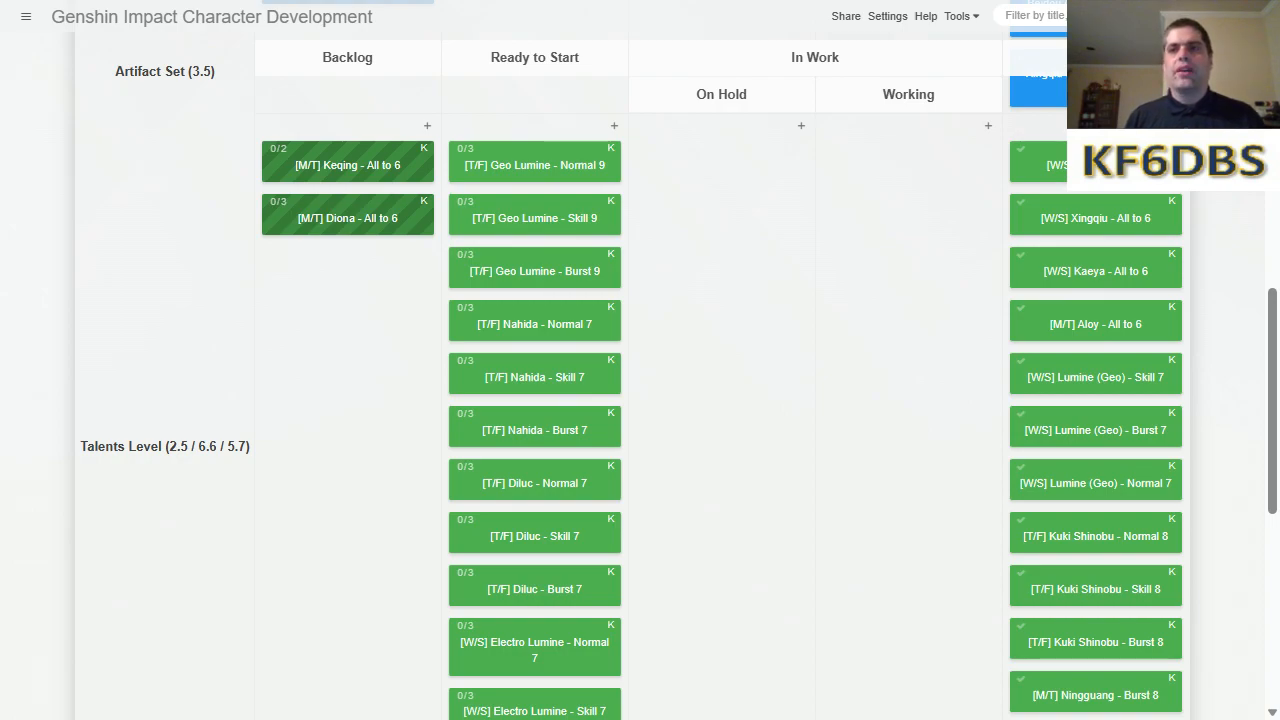
scroll("down", 3)
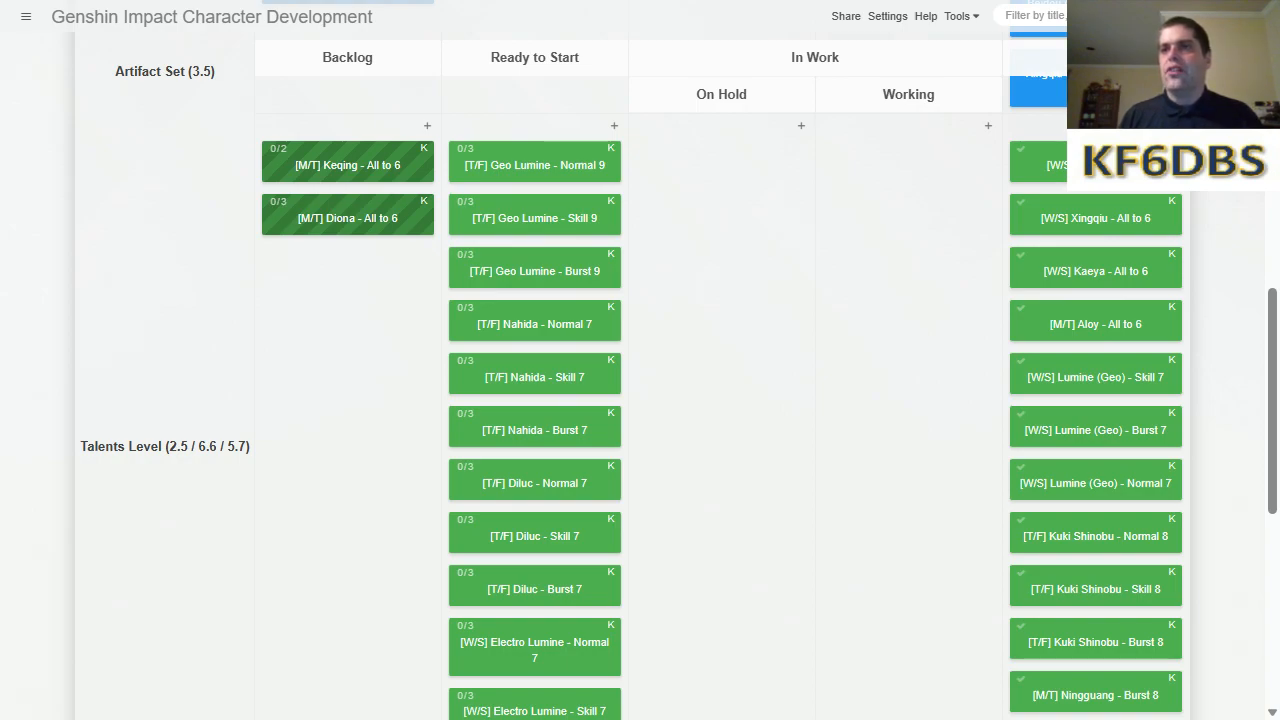
scroll("down", 3)
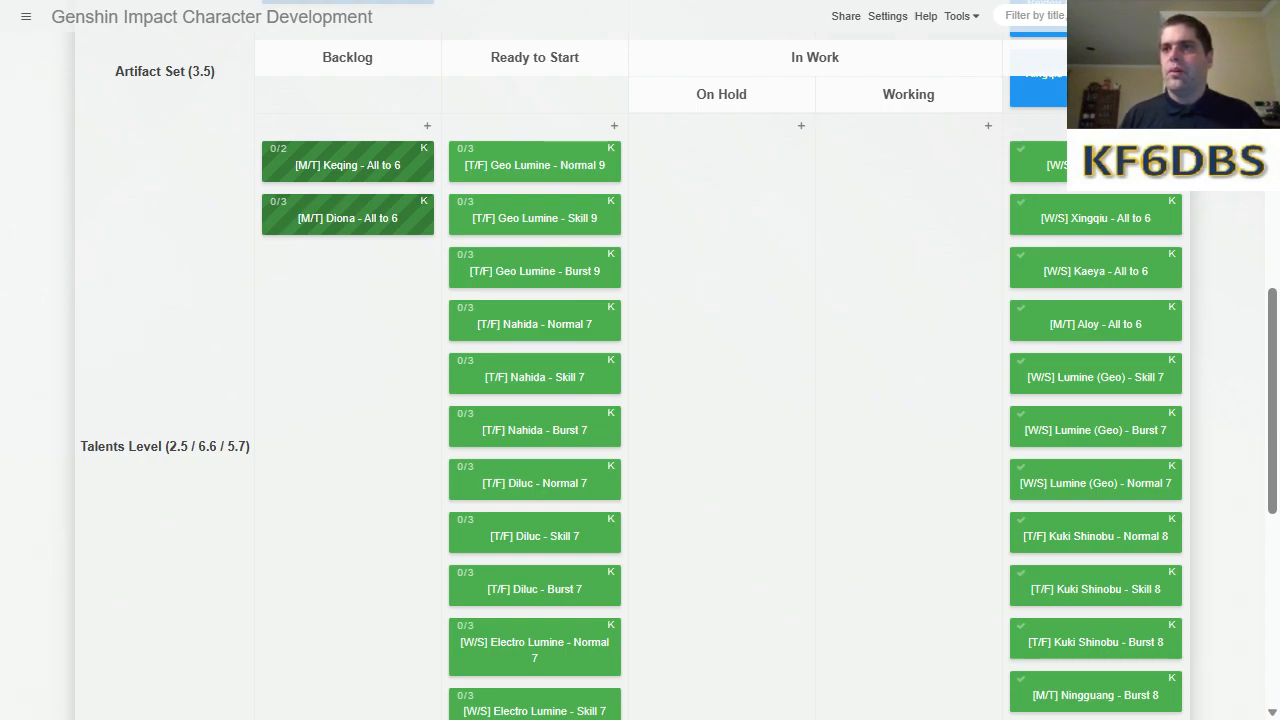
scroll("down", 3)
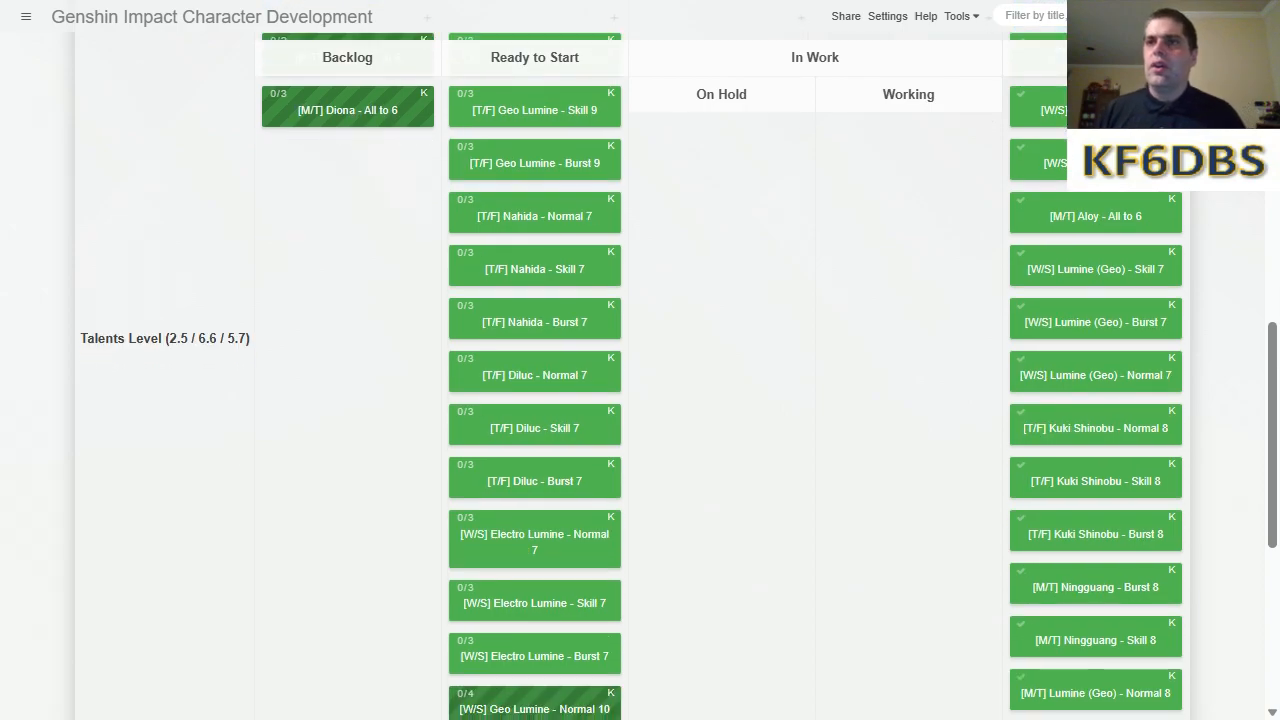
scroll("down", 3)
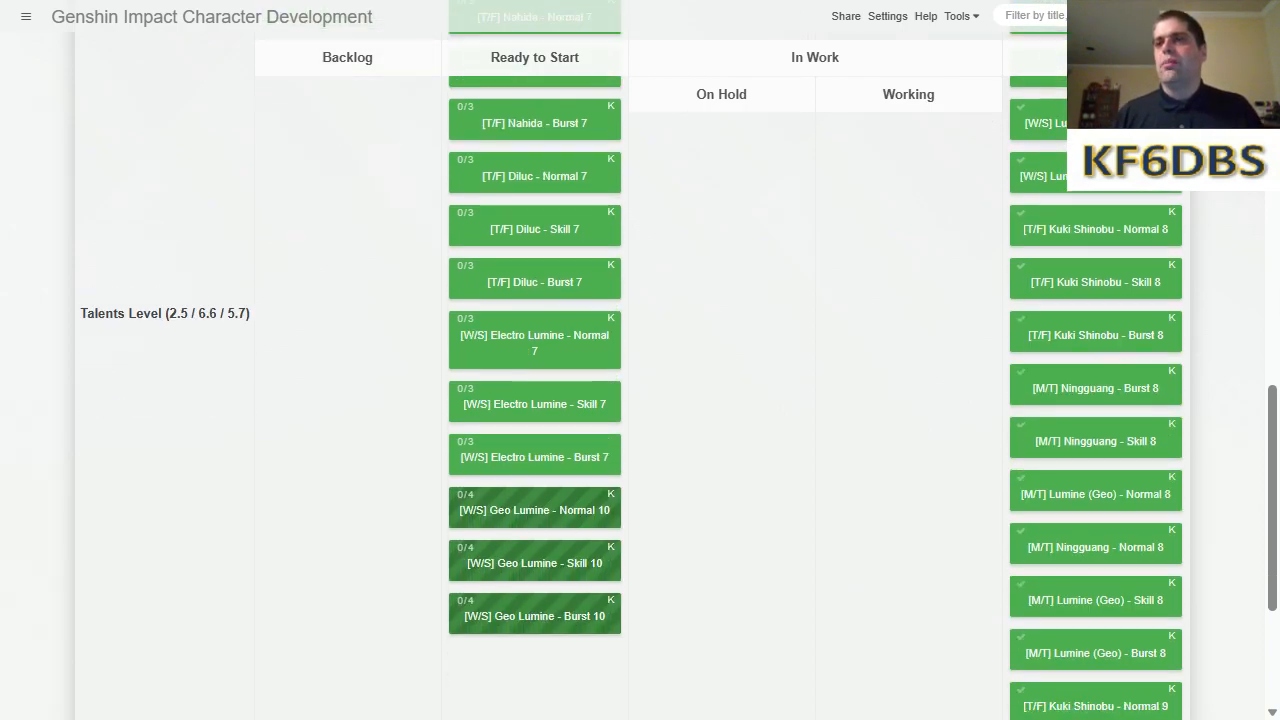